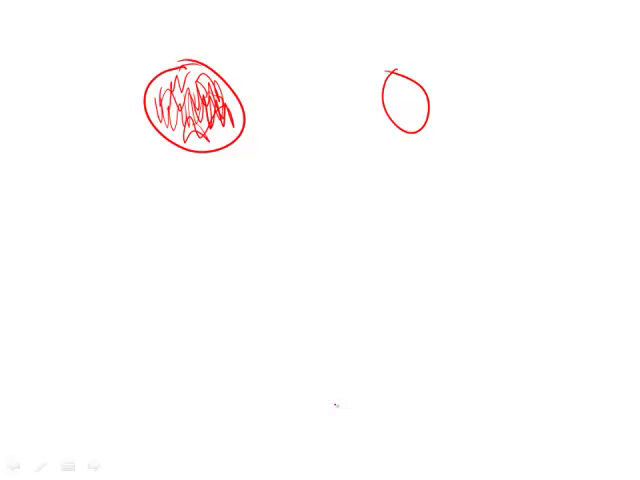
Draw the outline of moon C as a second circle right of the first
left_click_drag(473, 75, 472, 98)
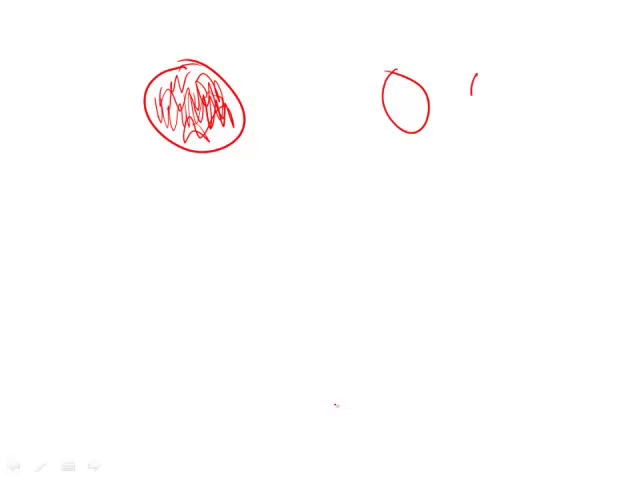
left_click_drag(475, 75, 493, 120)
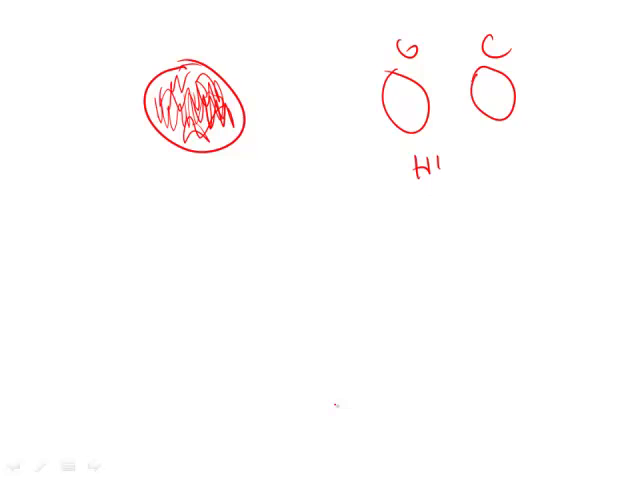
Handwrite HIGH TEMP. under the moons and CLOSER TO SUN below it
type("GH")
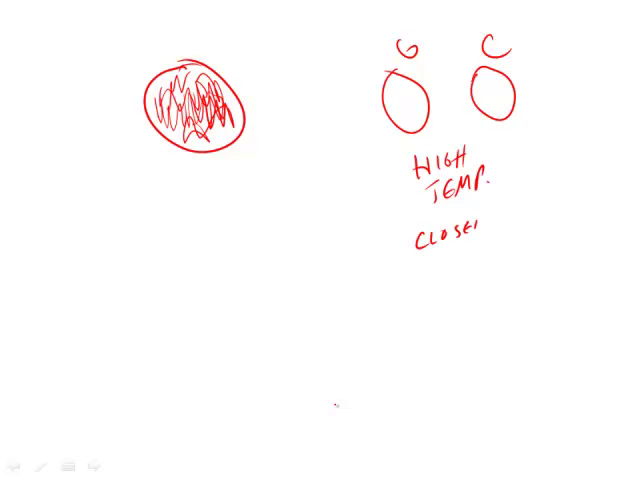
type("TO SU")
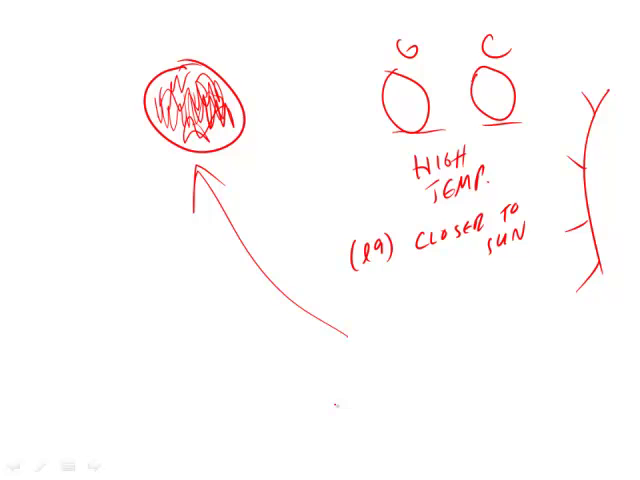
Draw an arrow from moon G to Titan and write the answer letter below
left_click_drag(375, 48, 240, 75)
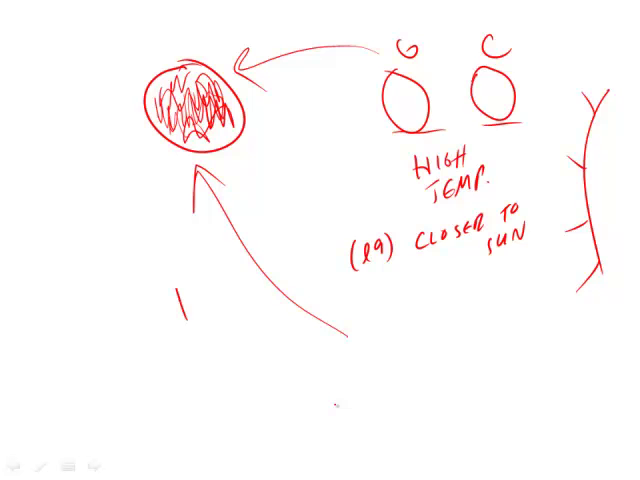
left_click_drag(178, 295, 195, 325)
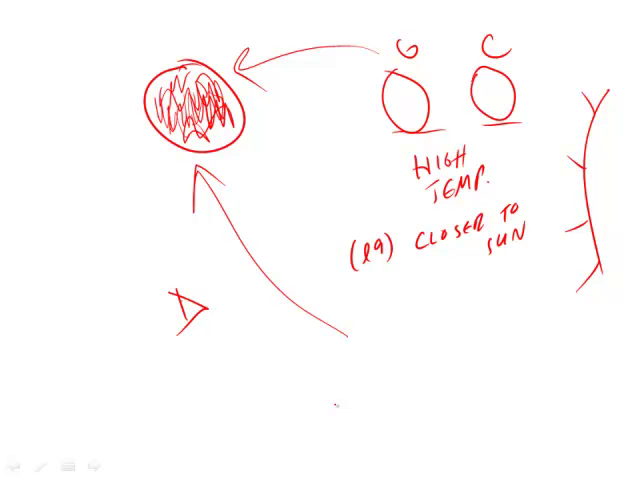